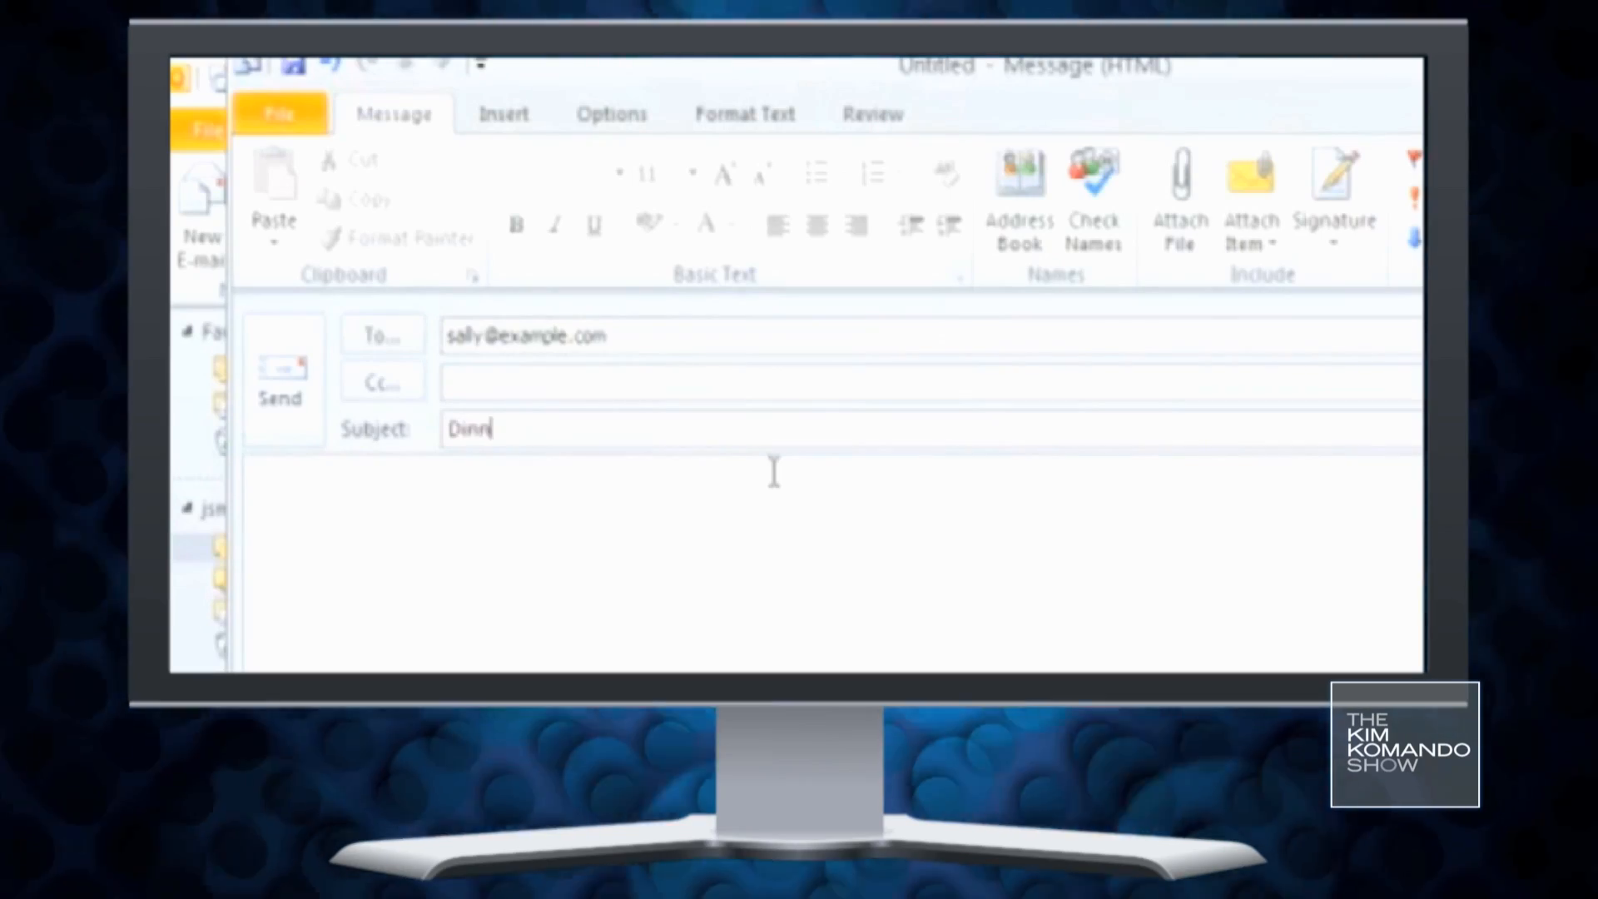
- Finish typing the email subject so it reads 'Dinner'
type("er")
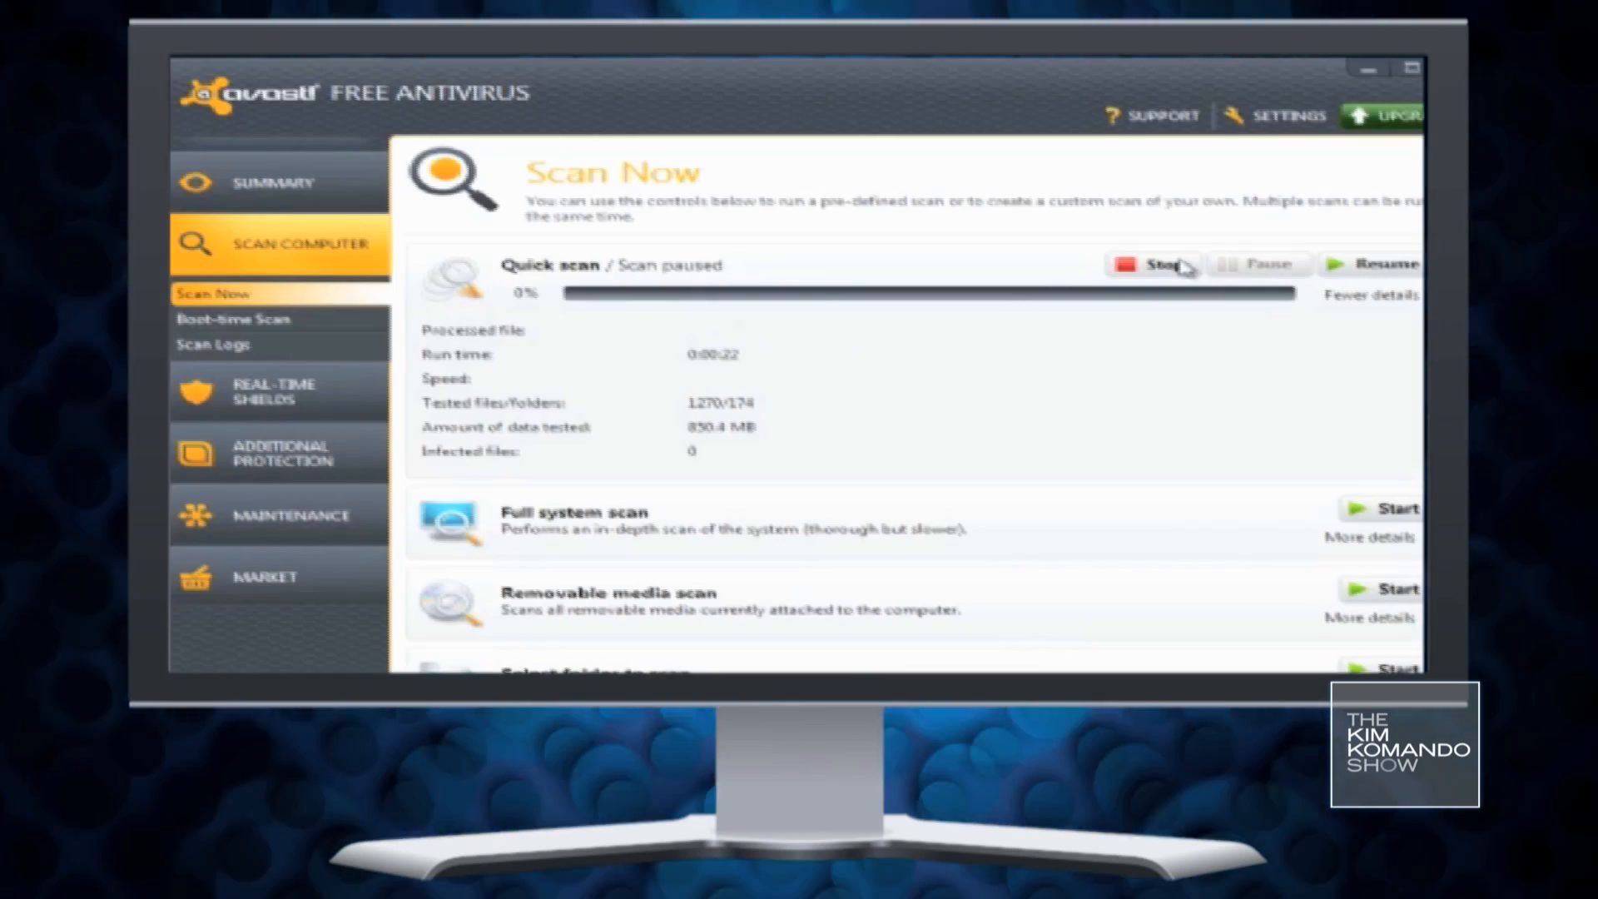
- Stop the paused avast quick scan and view the real-time shields overview
left_click(1154, 264)
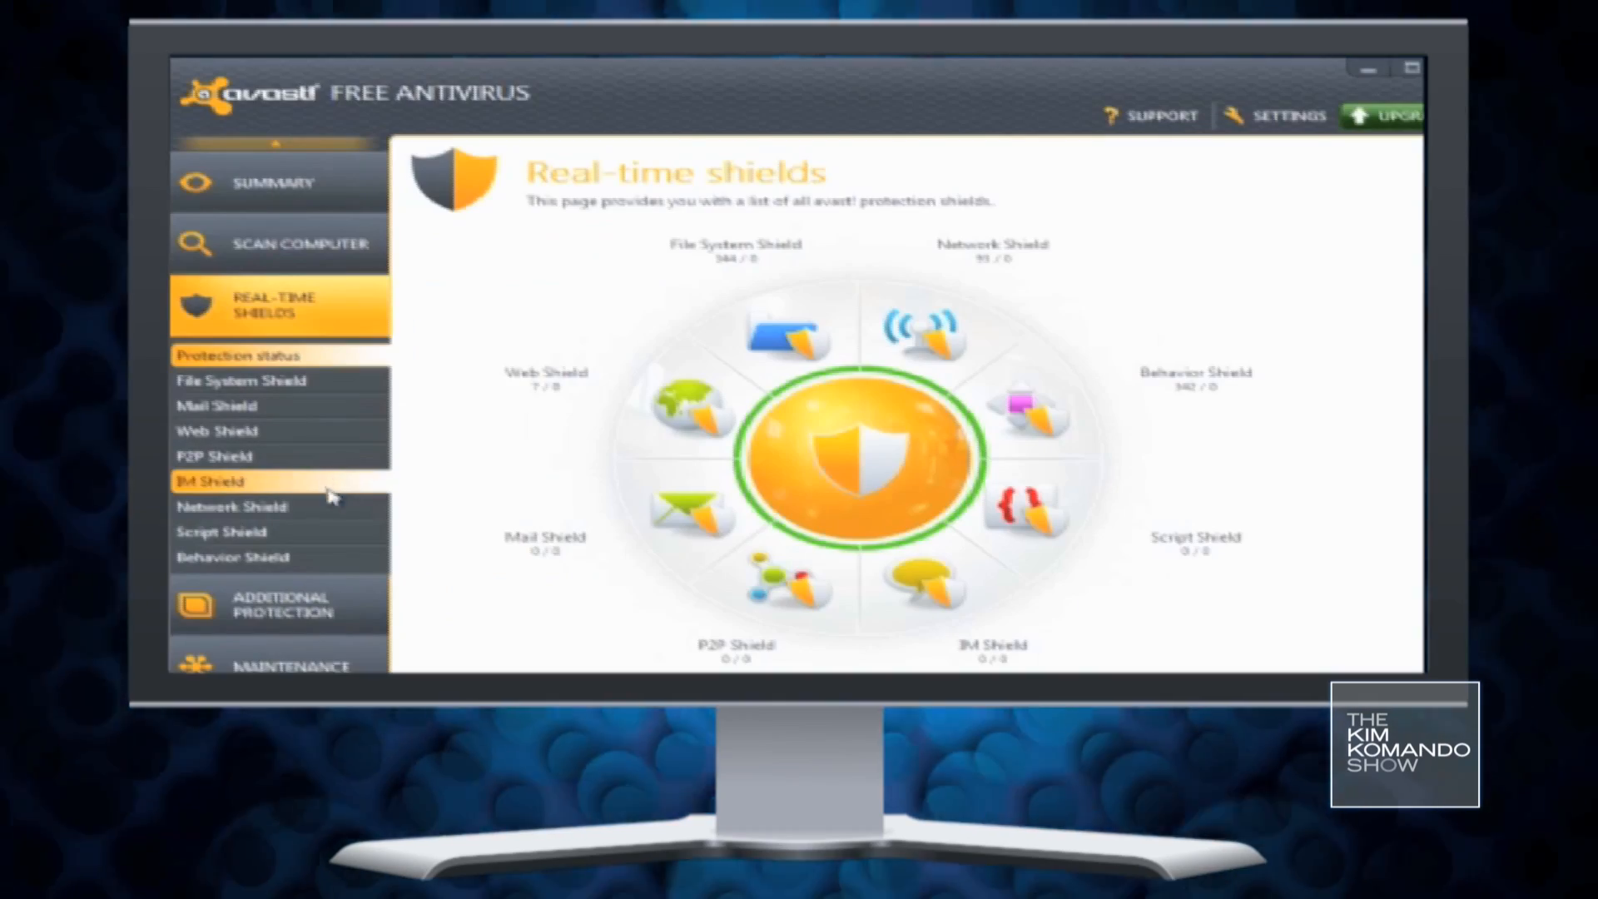
mouse_move(499, 550)
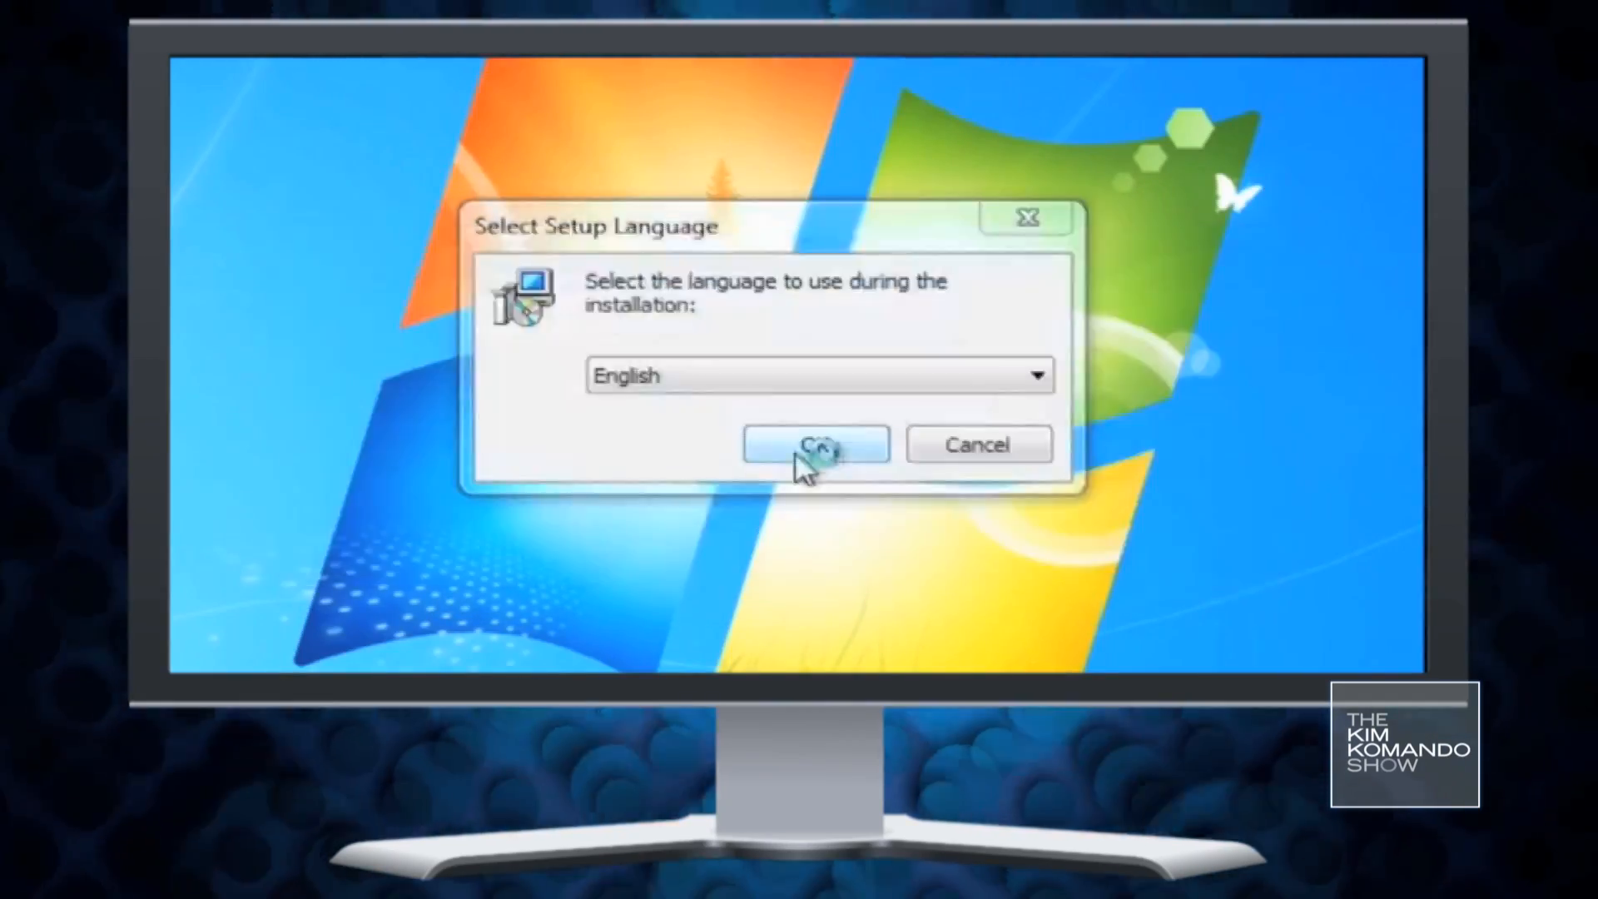
- Confirm English for Malwarebytes setup and continue past the release notes
left_click(816, 444)
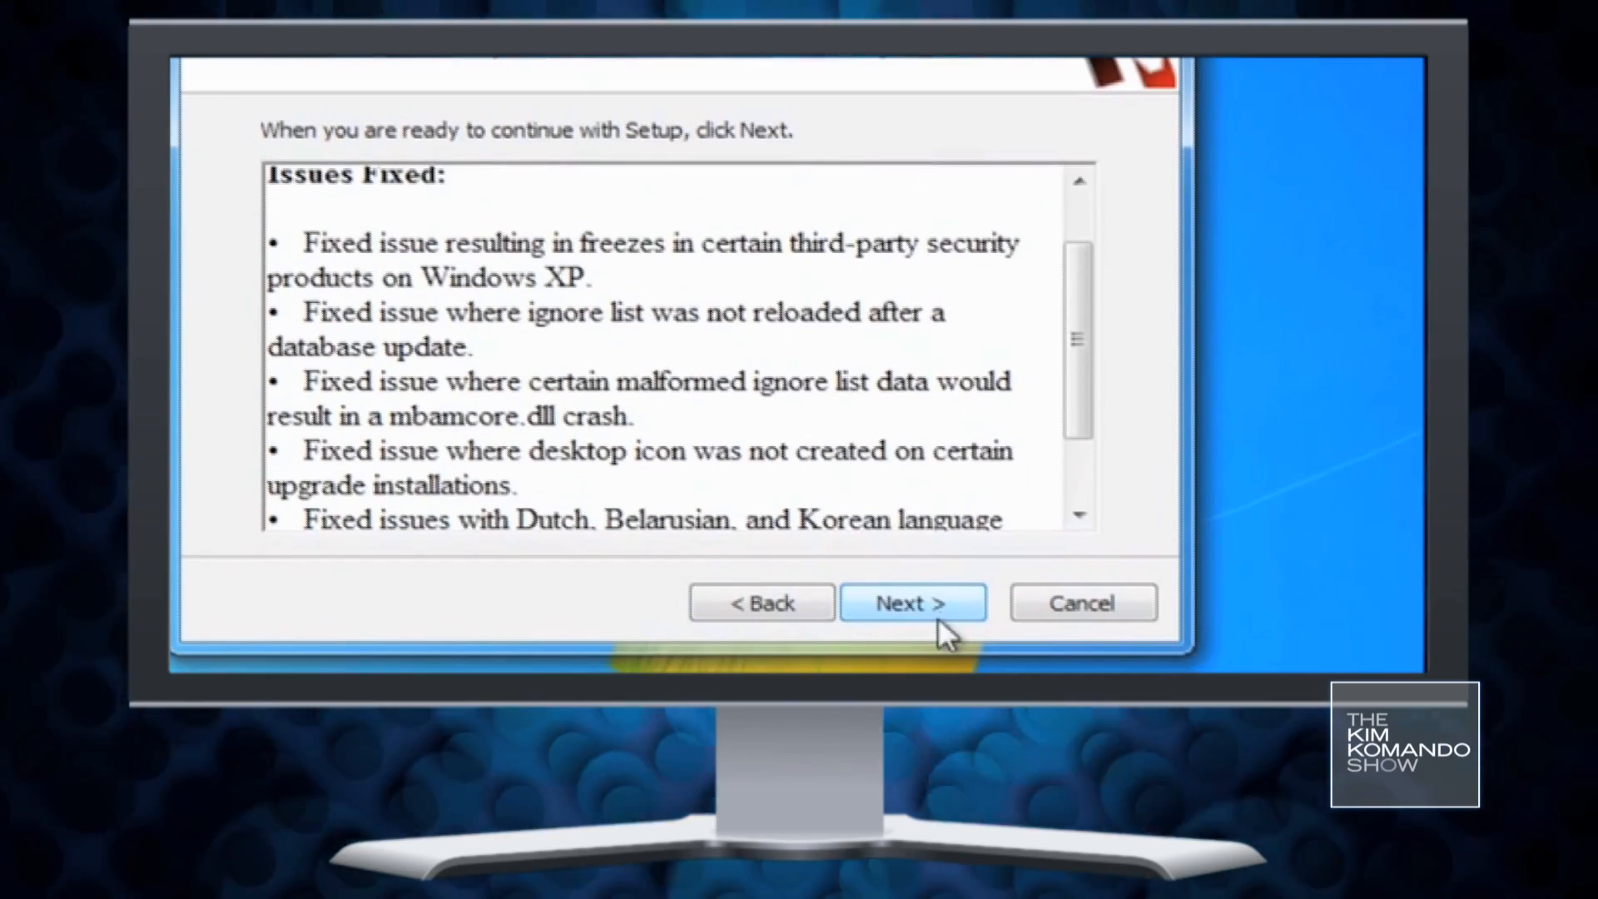
left_click(909, 603)
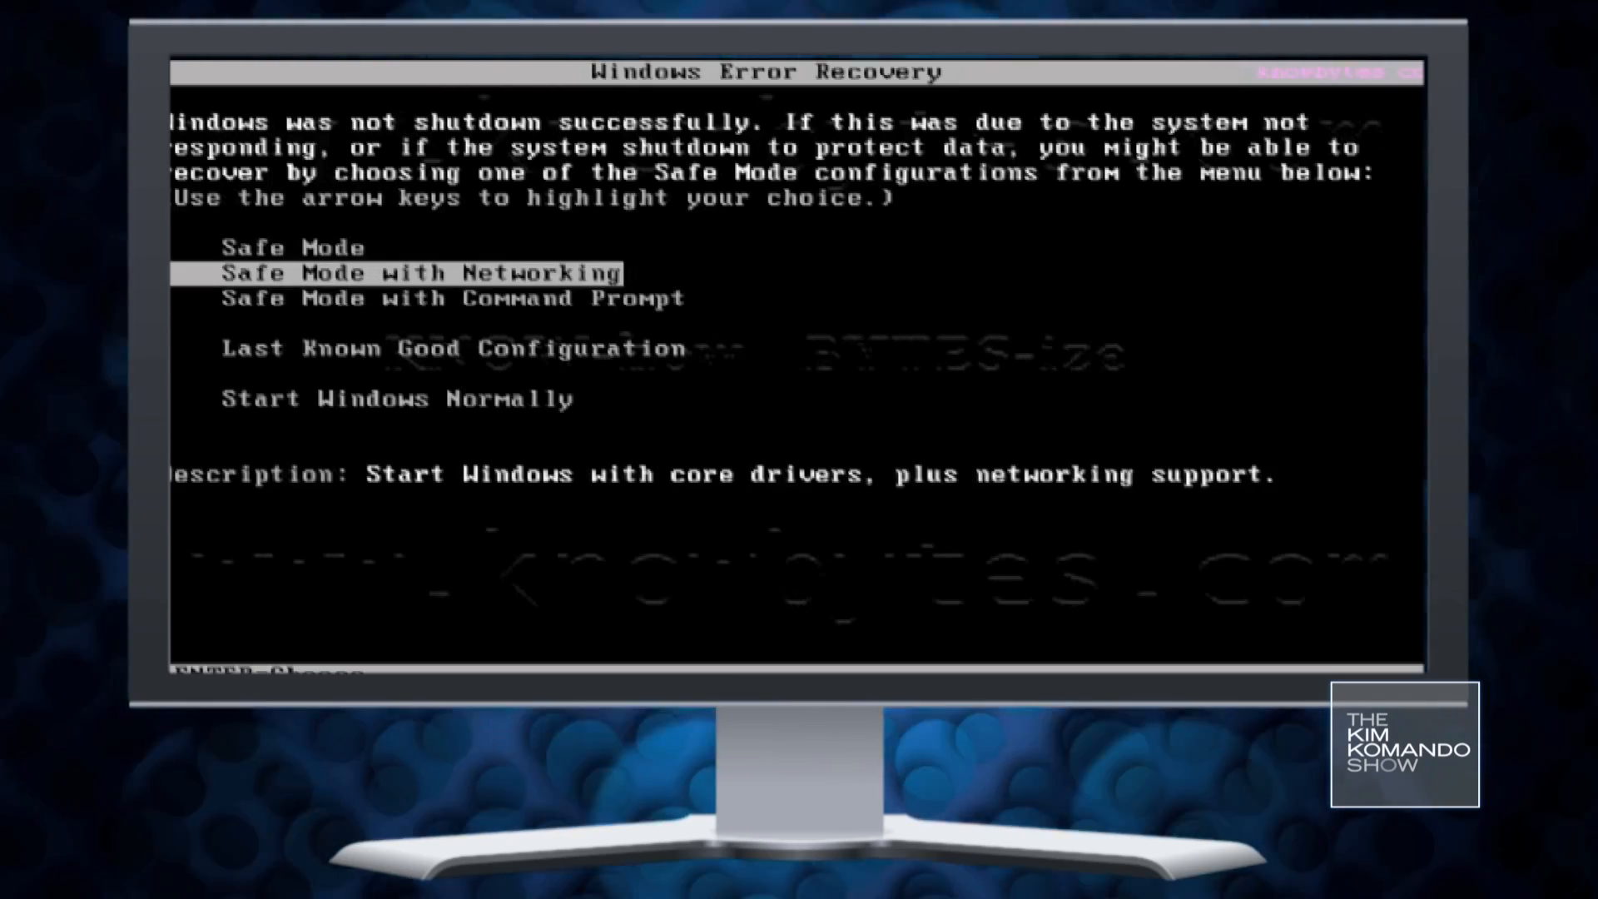
- Boot Windows into Safe Mode with Networking from the boot menu
key("Down")
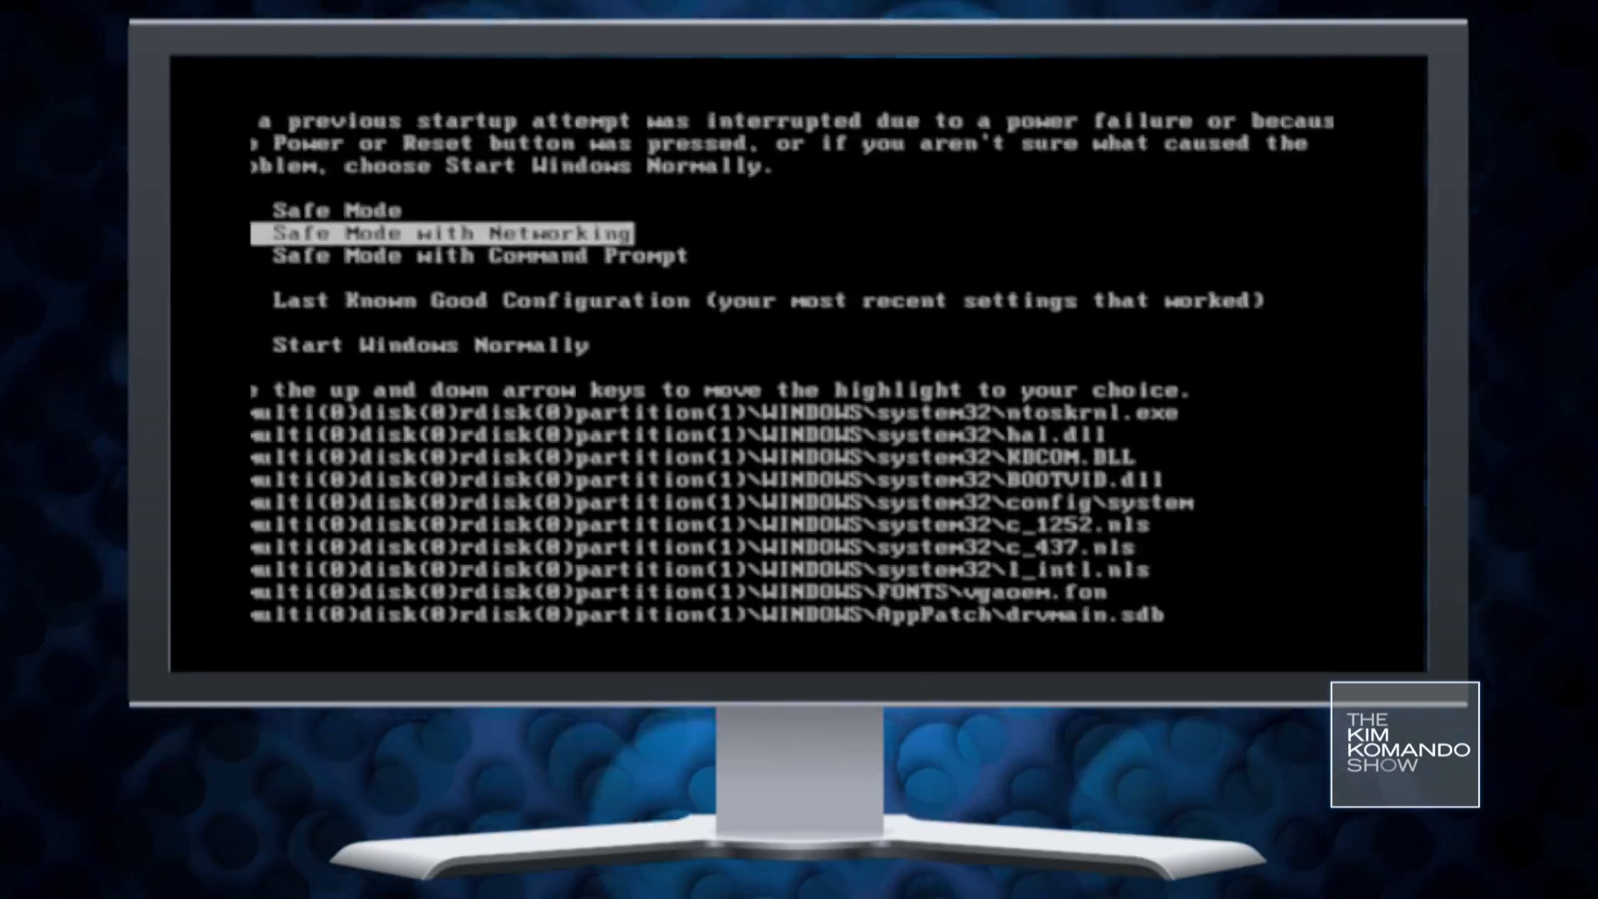
key("Return")
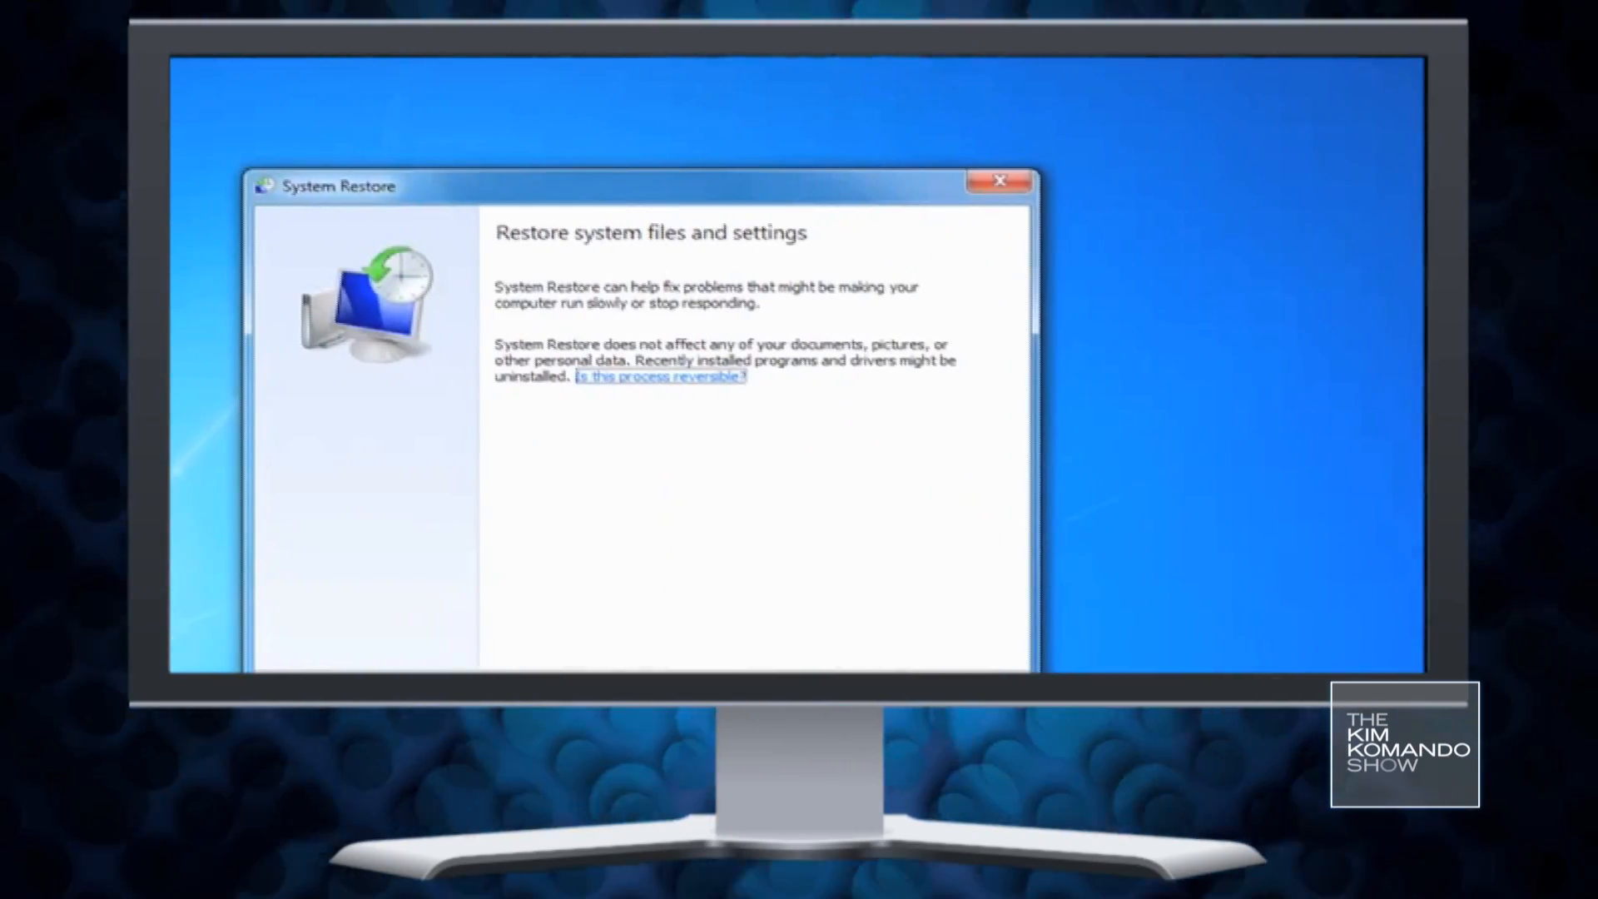
mouse_move(826, 401)
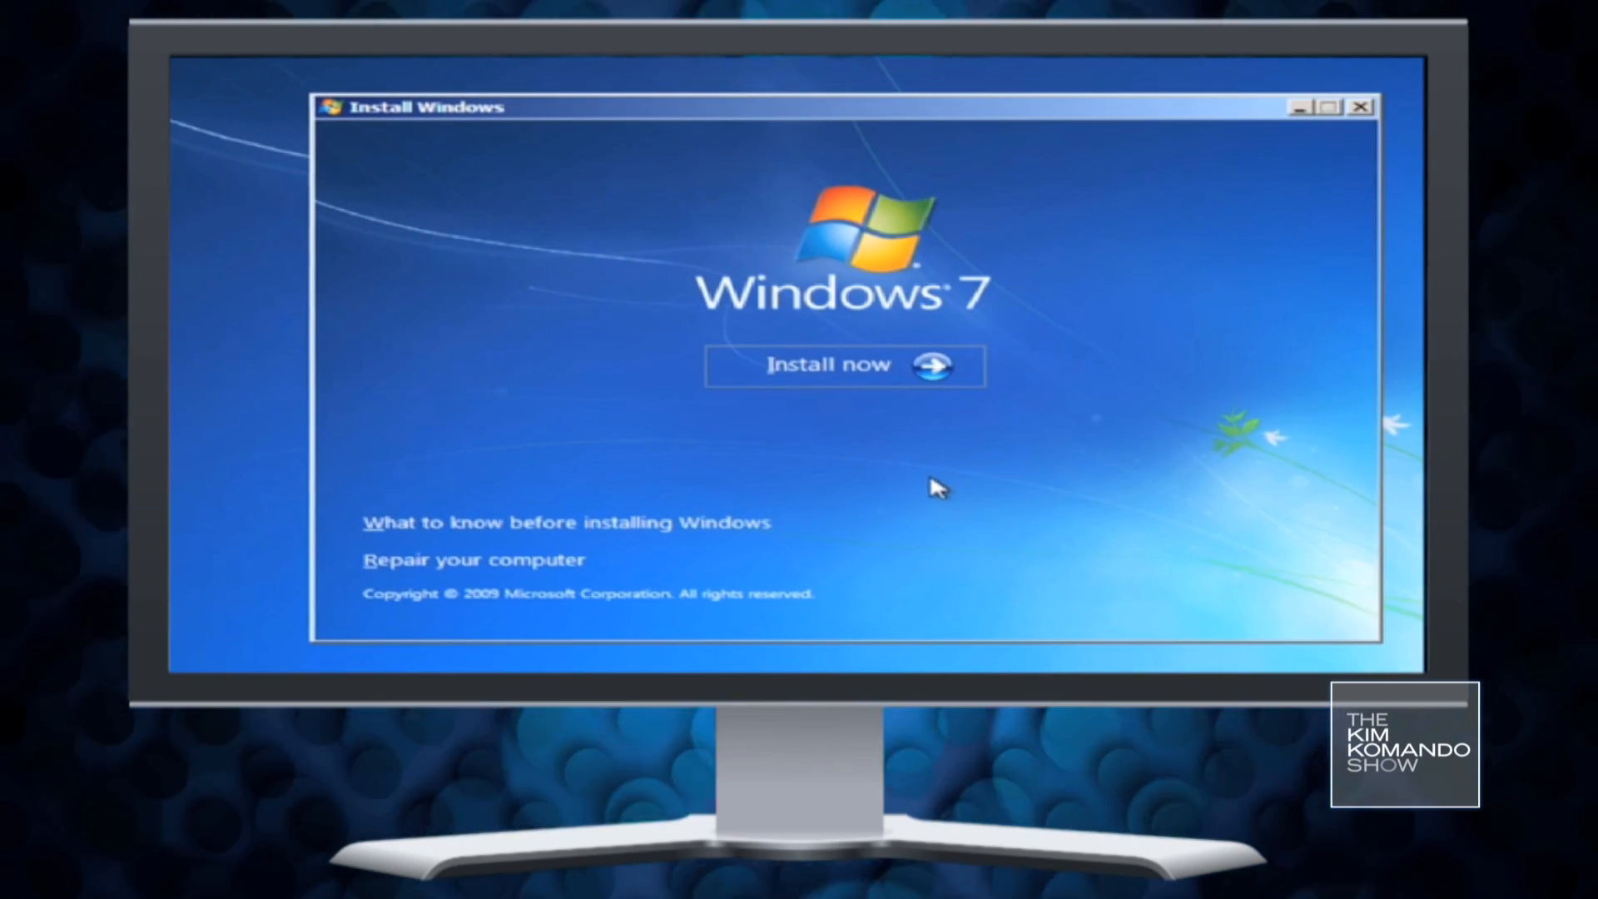
- Install Windows 7 onto Disk 0 Partition 1, reaching the time and date page
left_click(843, 365)
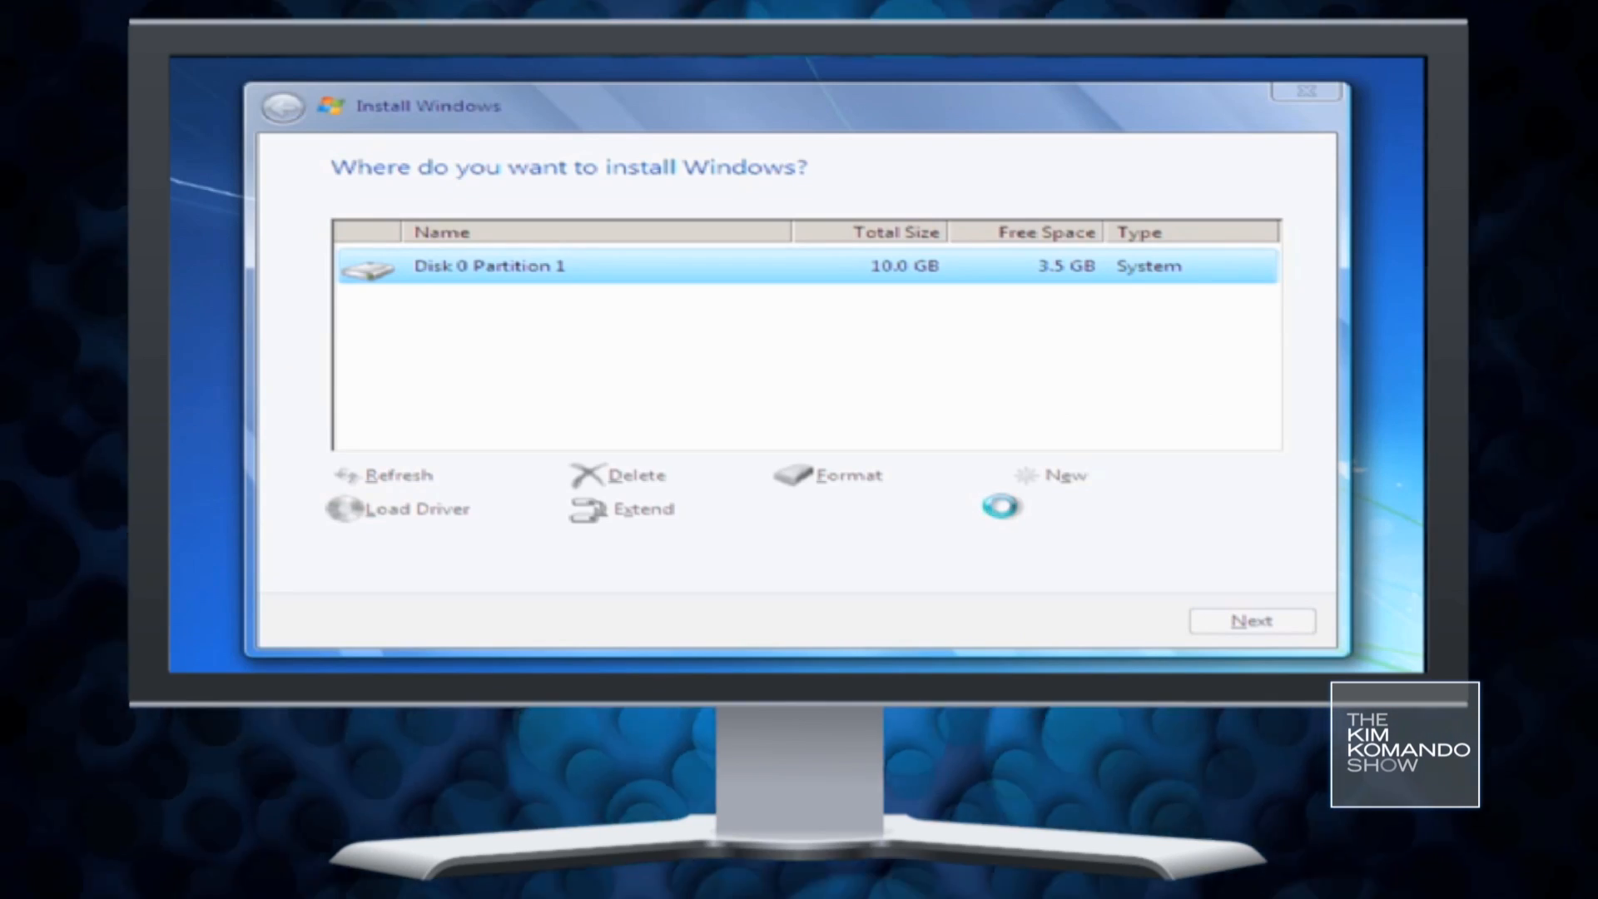
left_click(1250, 621)
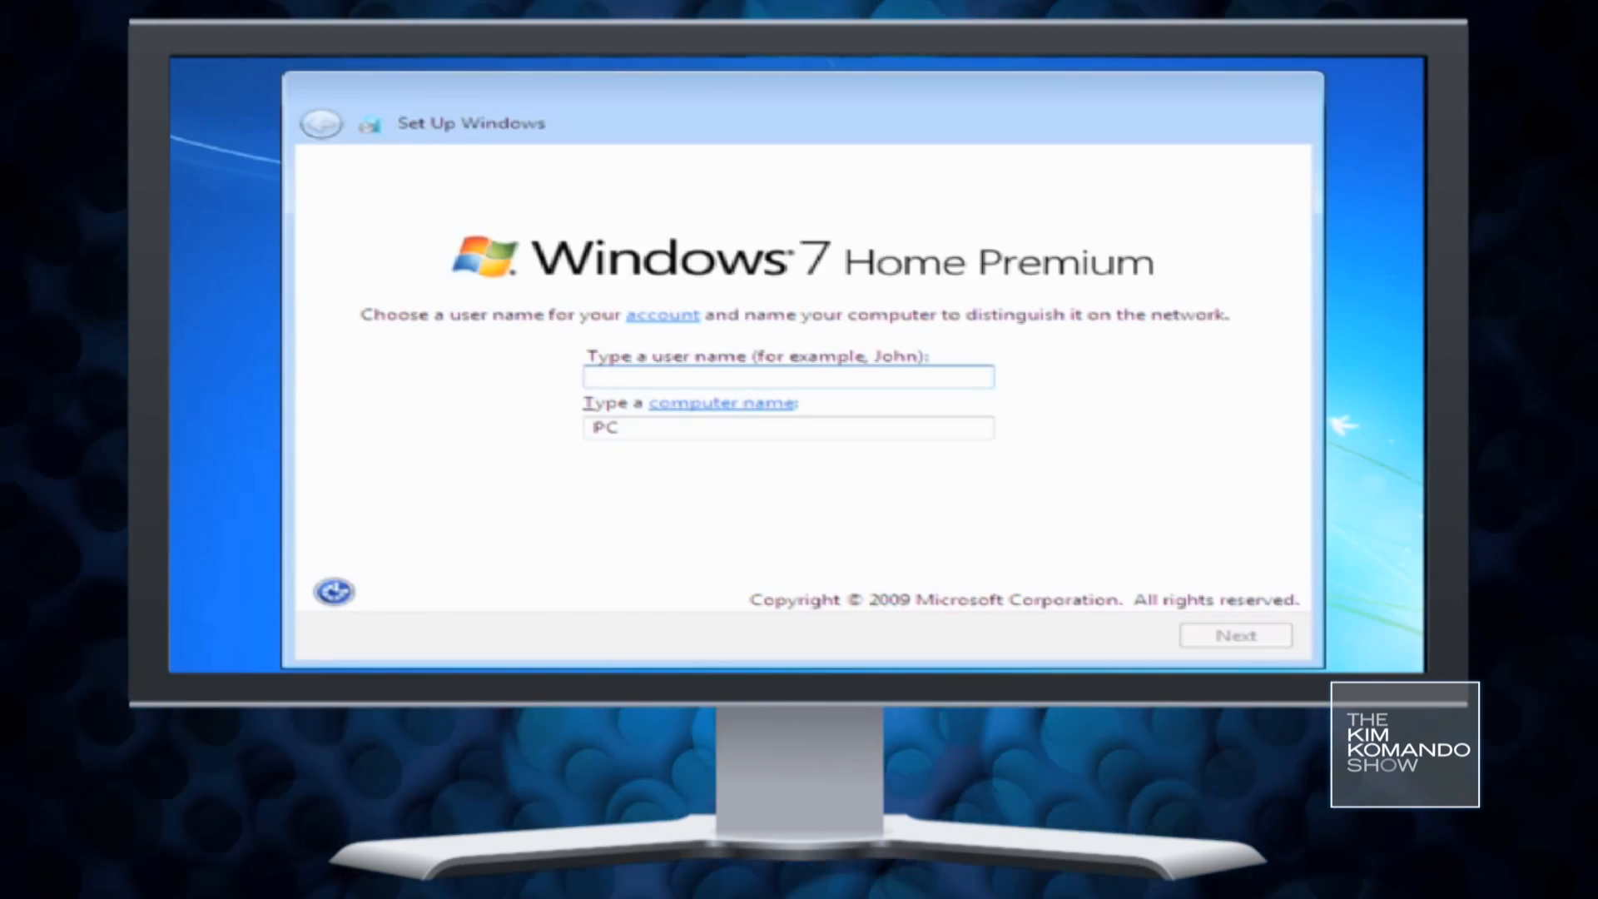
left_click(1234, 634)
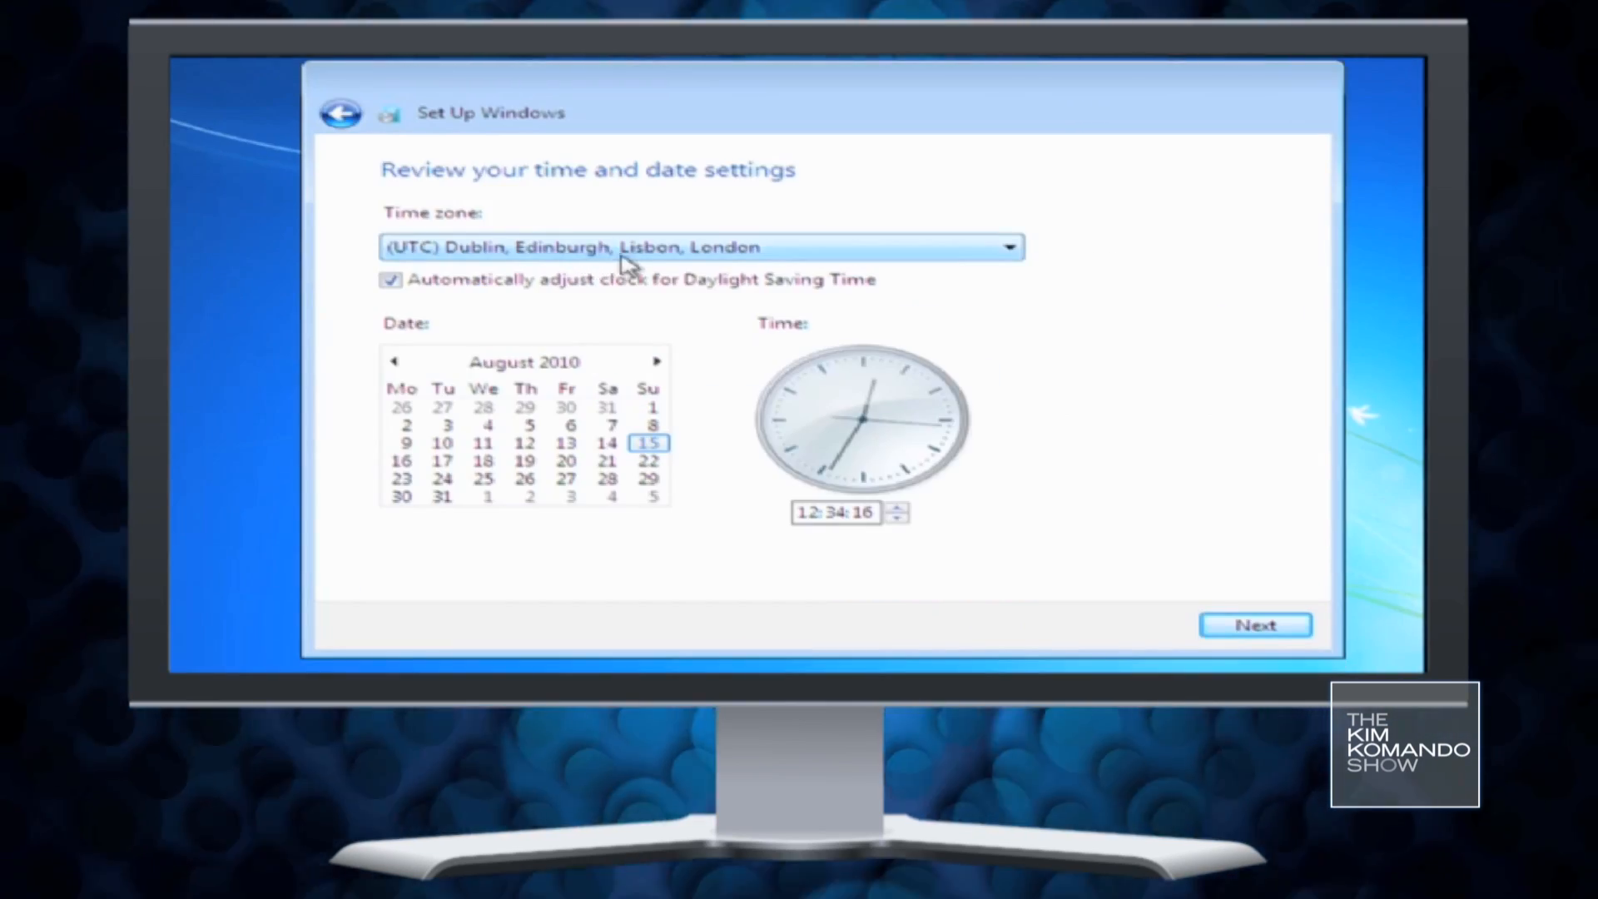